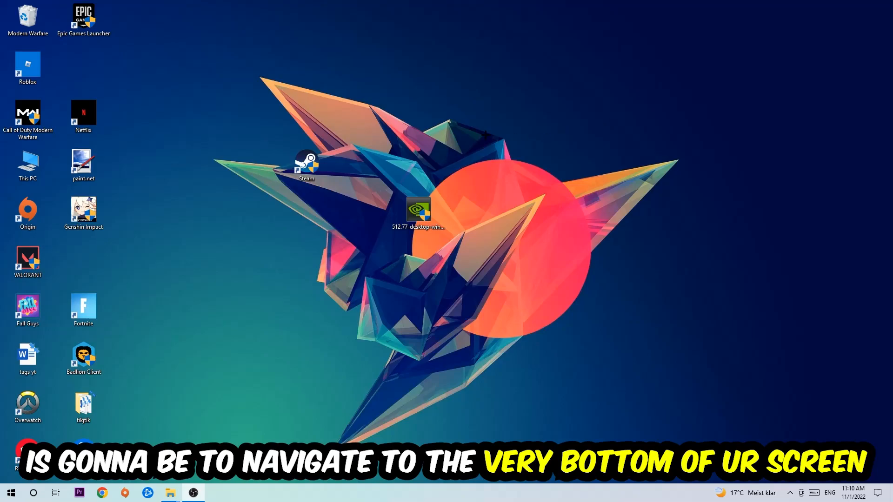
Launch Task Manager from the taskbar's right-click menu
right_click(376, 493)
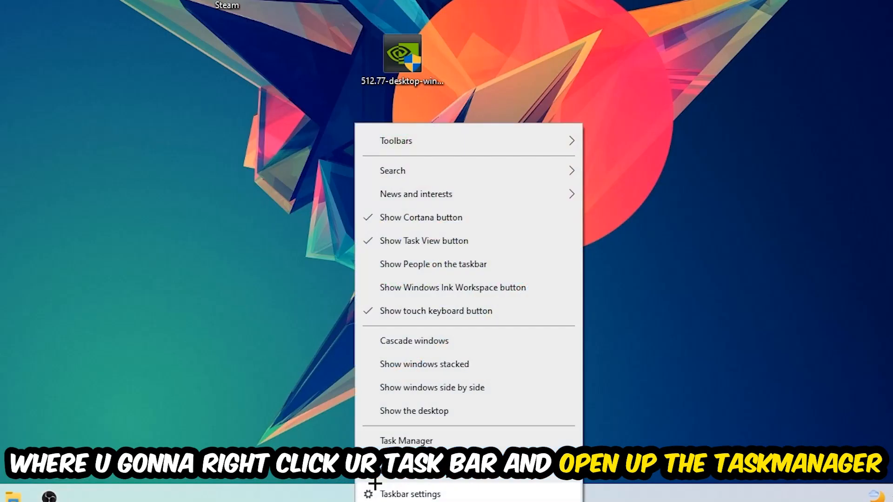
left_click(407, 440)
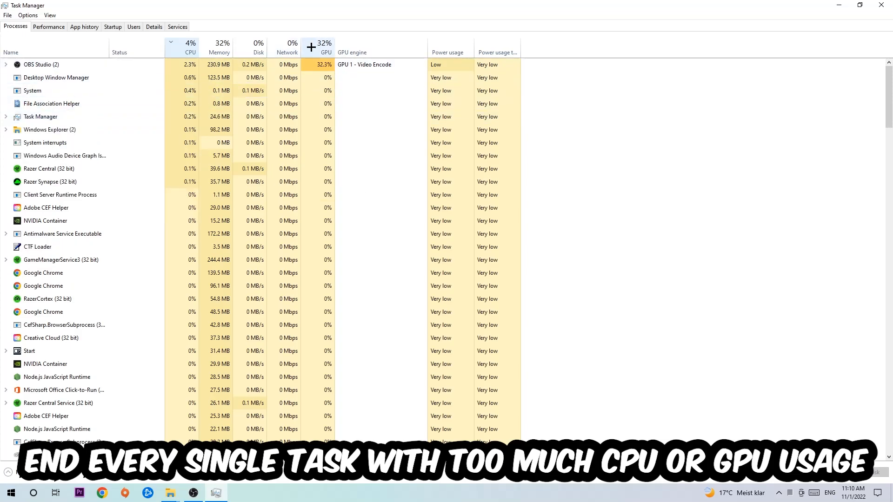
End the GPU-heavy OBS Studio process, then go to the Gaming section of Settings
right_click(40, 65)
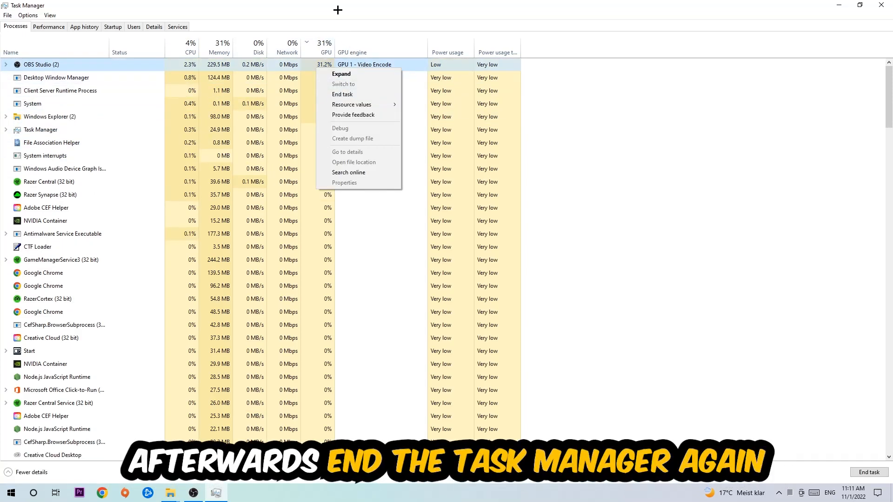
left_click(342, 94)
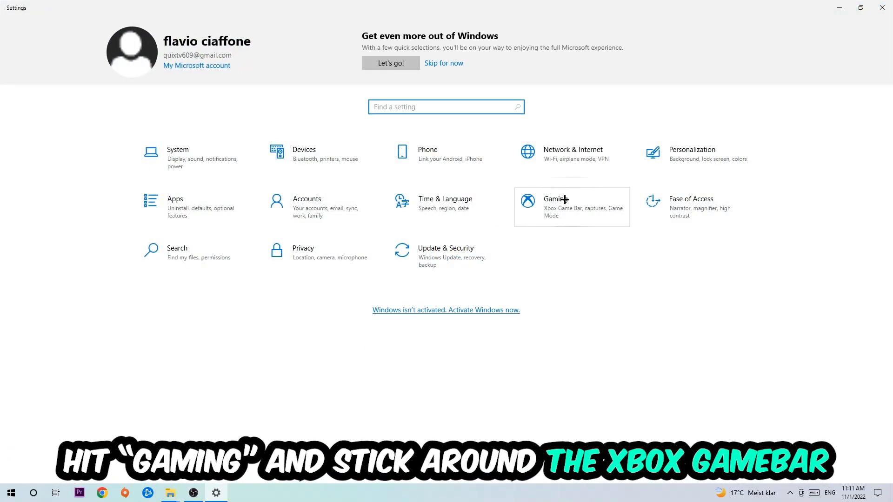
left_click(555, 199)
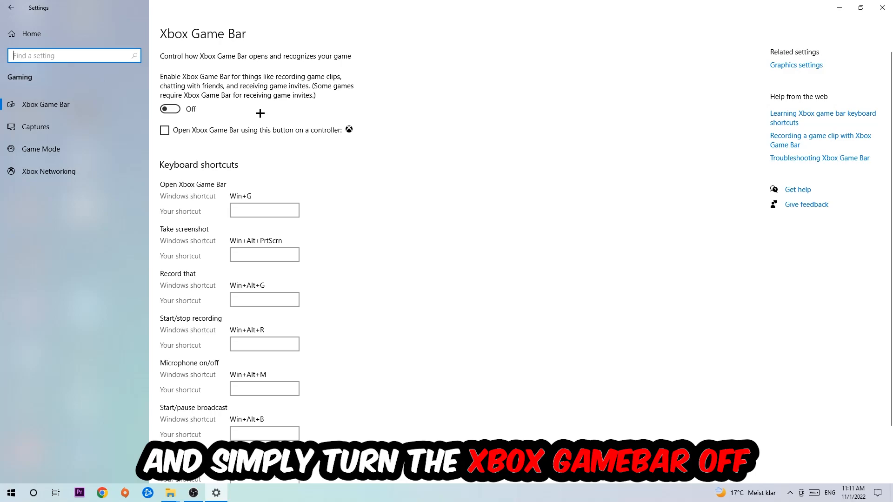
mouse_move(224, 113)
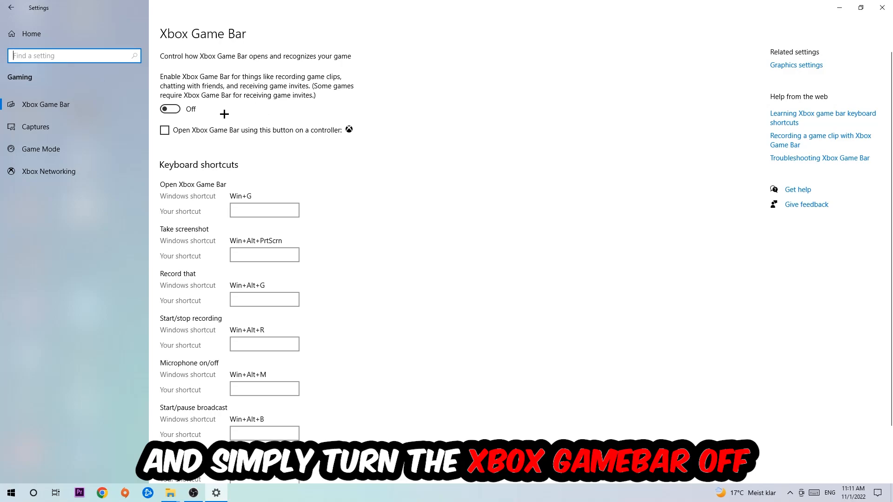
Review Captures with background recording off, then Game Mode with it left on
left_click(35, 126)
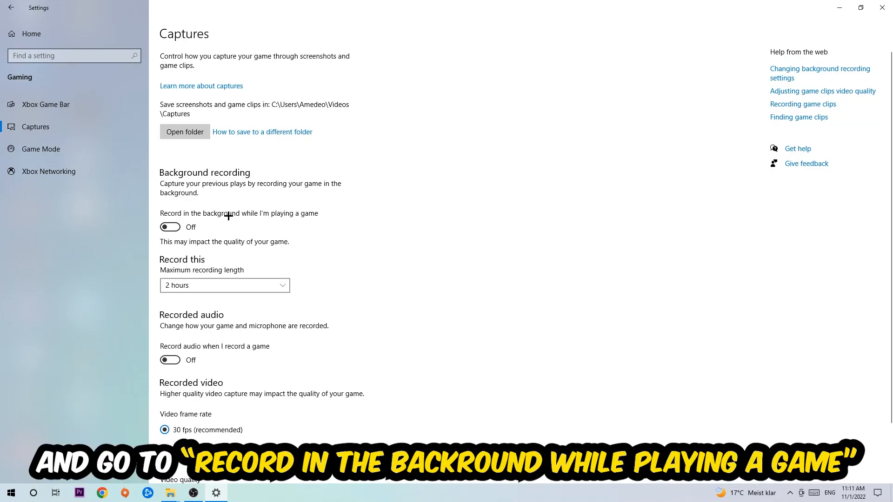
mouse_move(34, 171)
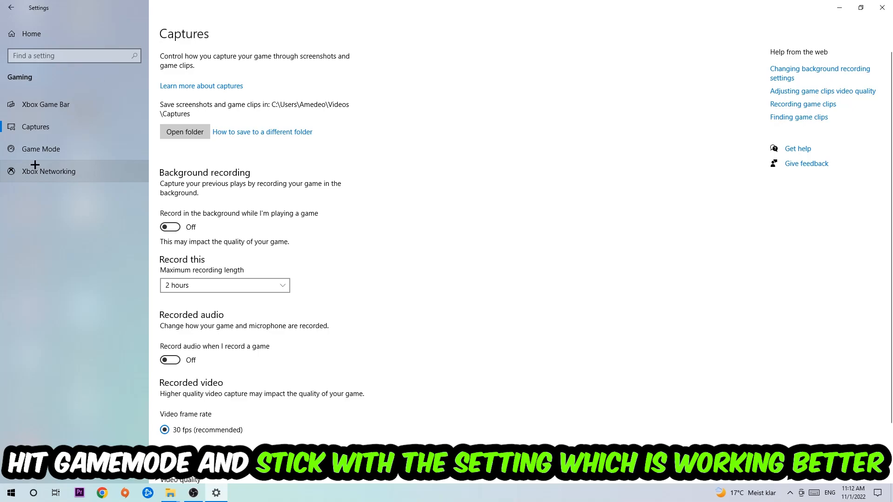
left_click(40, 149)
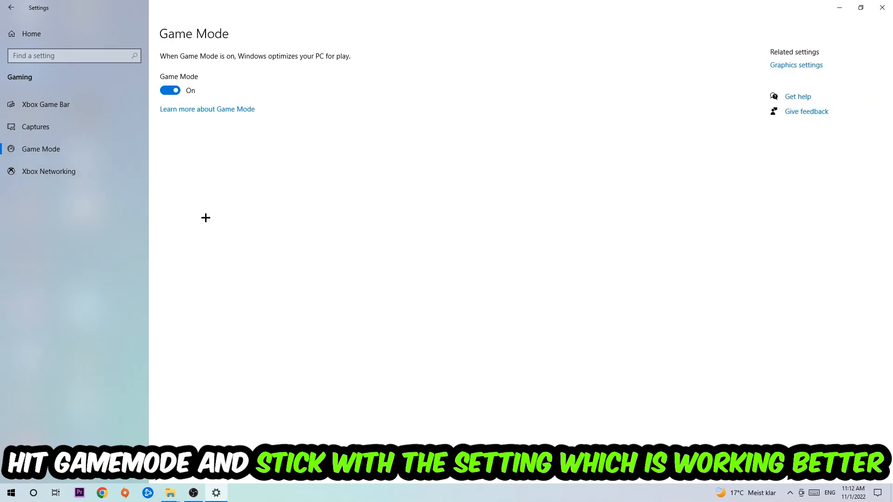
mouse_move(195, 157)
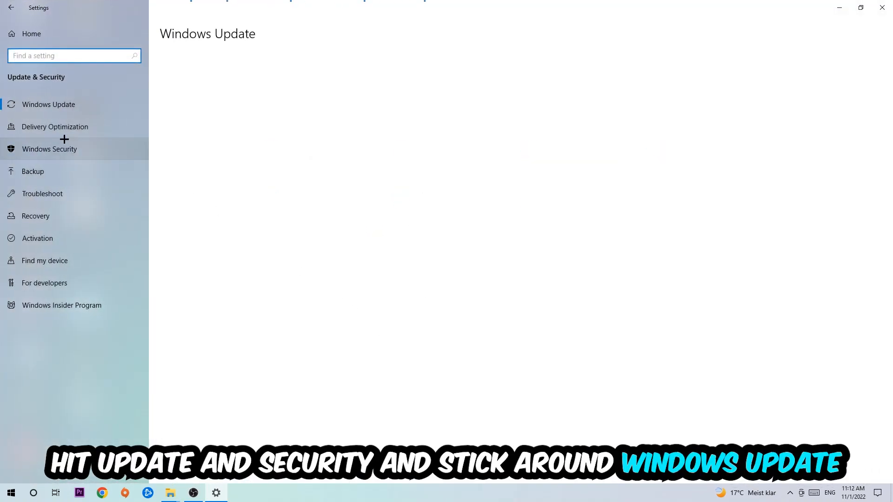
Show the Windows Update page confirming the PC is up to date
left_click(49, 104)
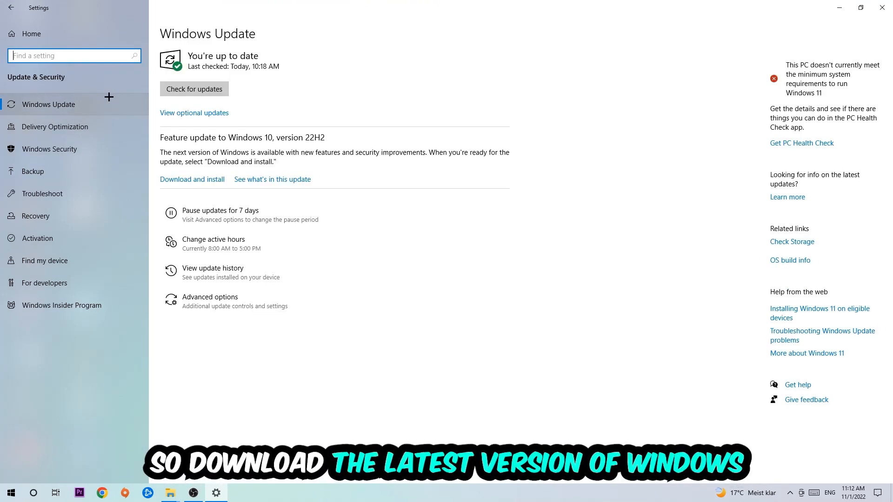
mouse_move(561, 42)
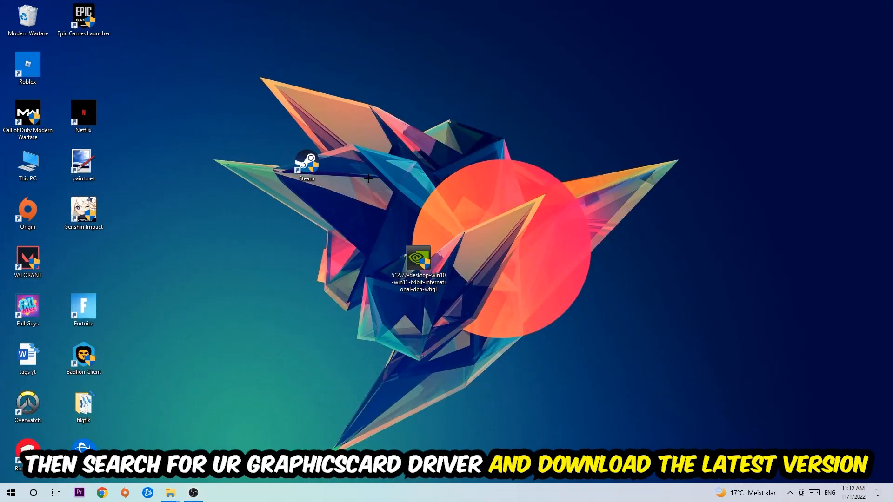
mouse_move(413, 185)
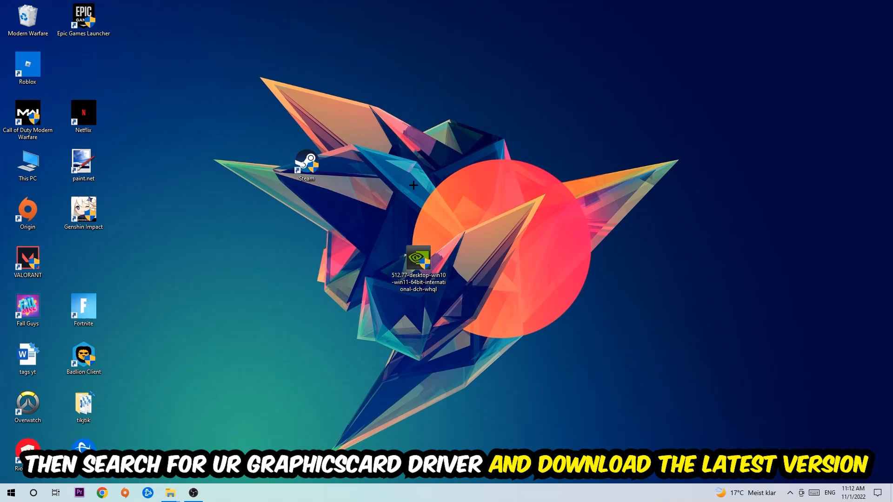
mouse_move(338, 168)
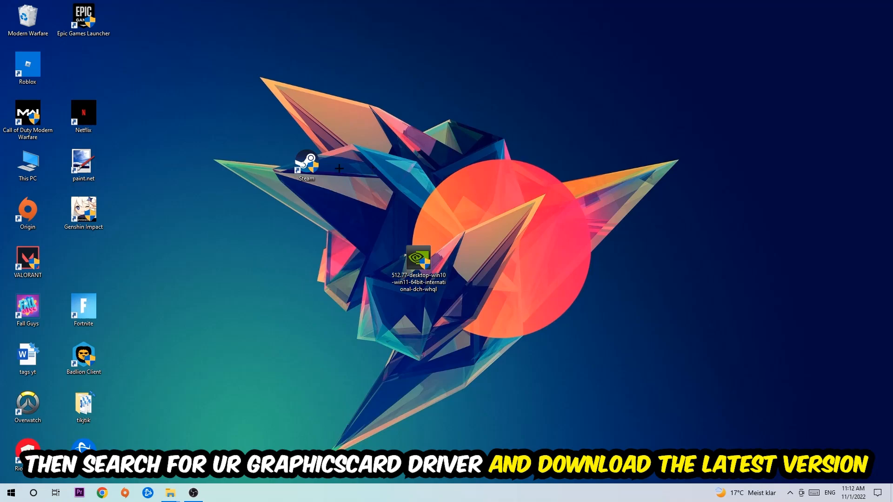
mouse_move(351, 164)
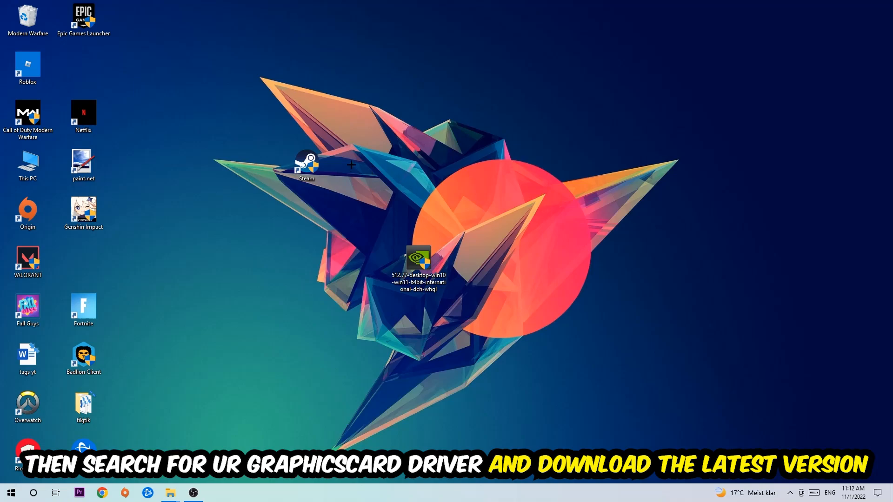